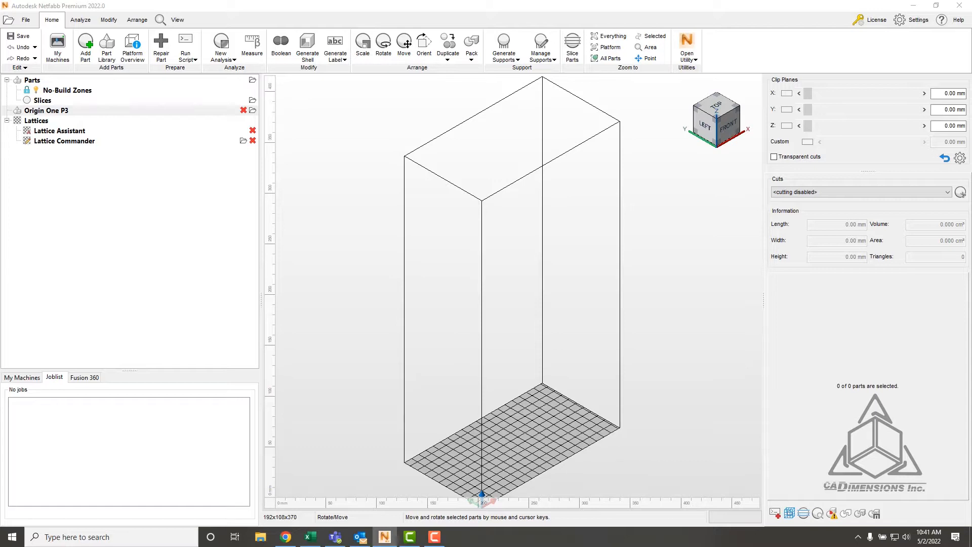
- Add the Lattice Egg and the Impeller SAF H350 sample parts to the platform
left_click(85, 47)
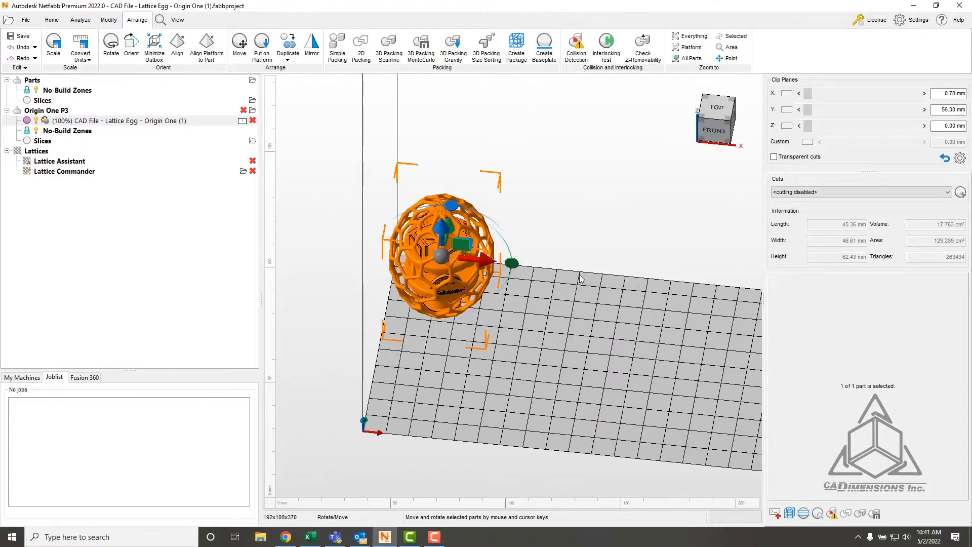
left_click(52, 19)
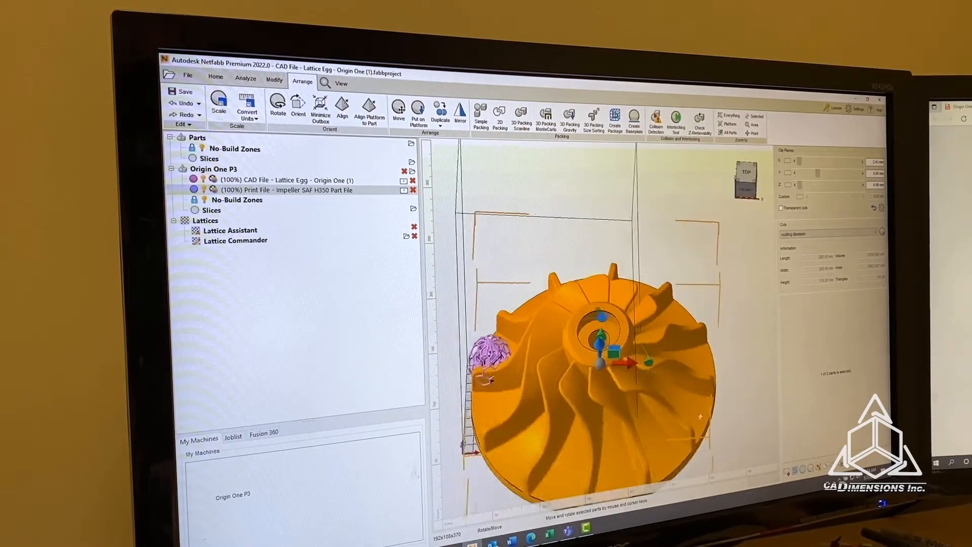
left_click_drag(595, 347, 620, 403)
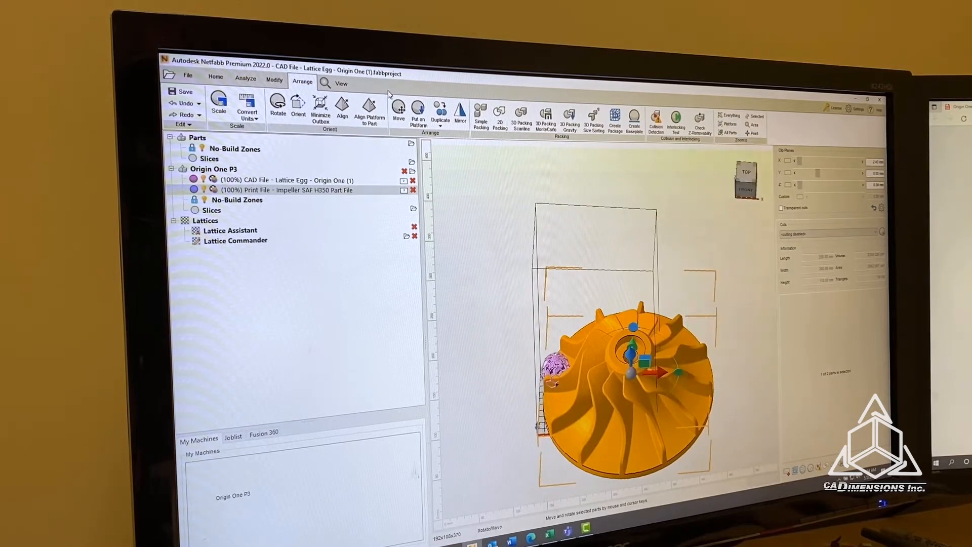
left_click(215, 77)
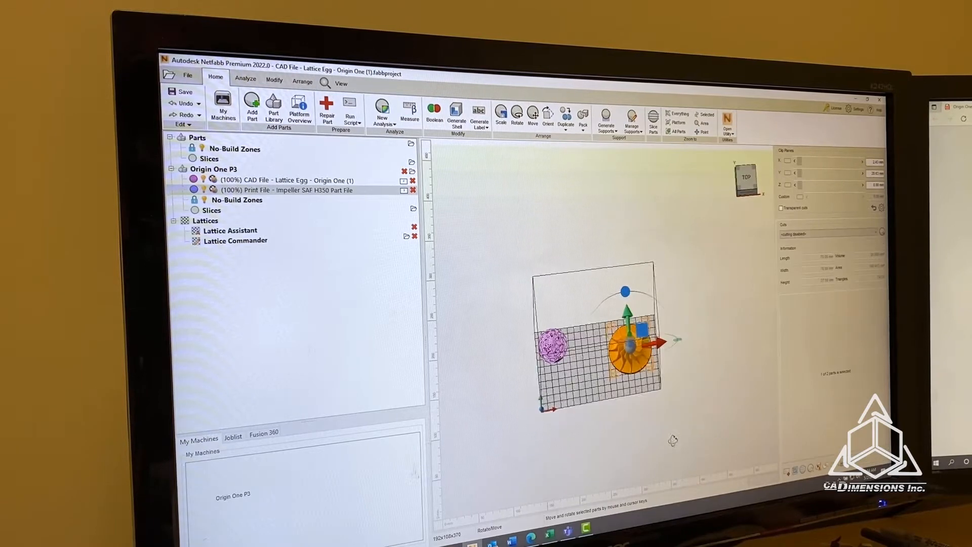
left_click(302, 82)
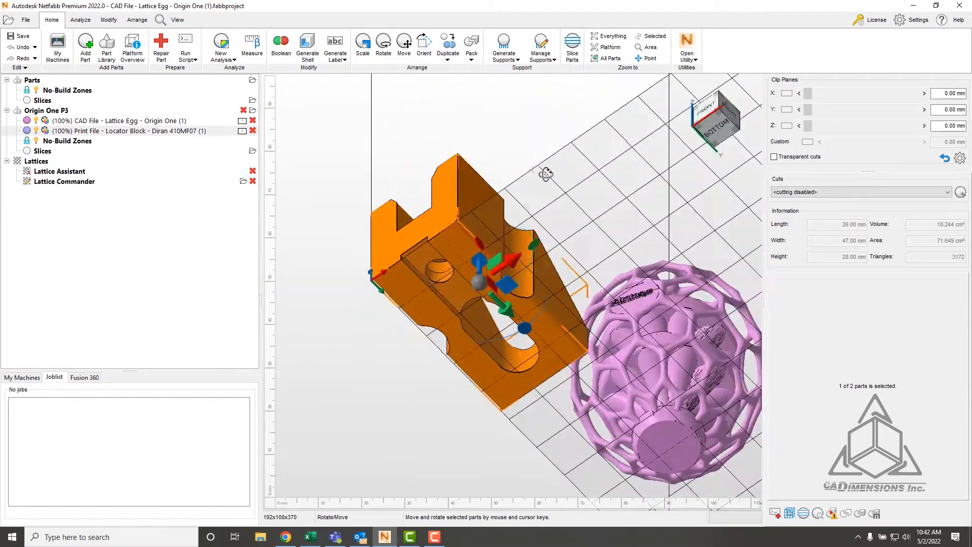
- Drag the Locator Block across the platform to sit beside the Lattice Egg
left_click_drag(546, 173, 580, 327)
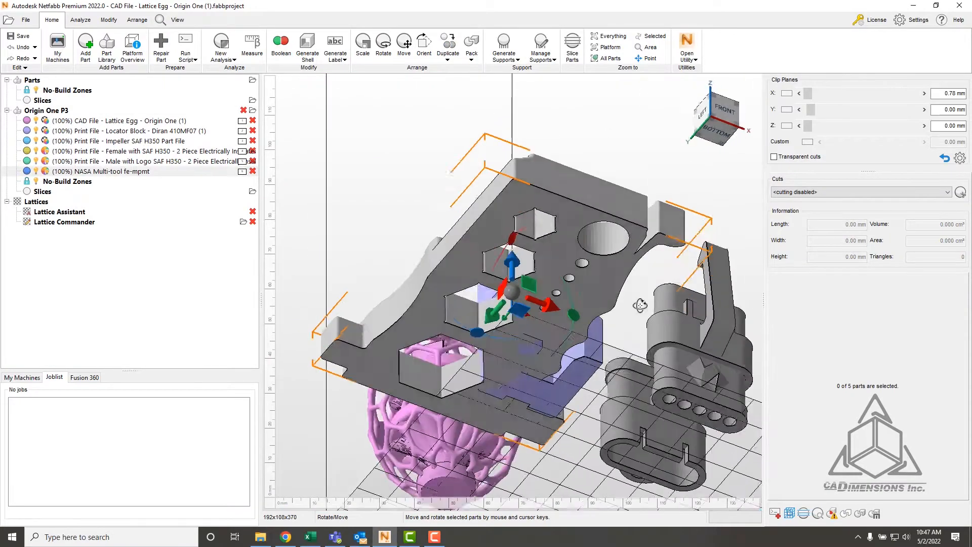
- Reposition the NASA Multi-tool on the platform with the move gizmo
left_click_drag(641, 303, 659, 381)
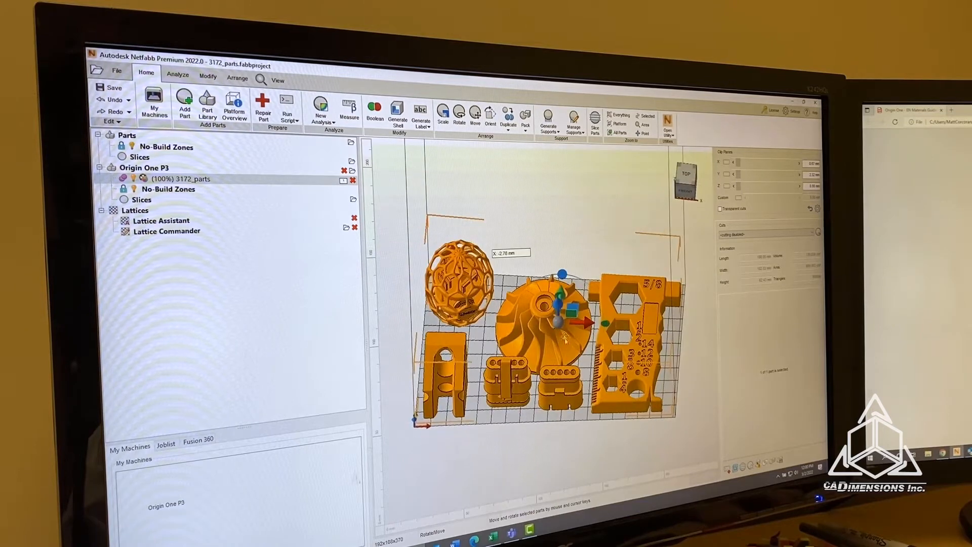
- Export the merged 3172_parts part as an STL file
left_click(117, 71)
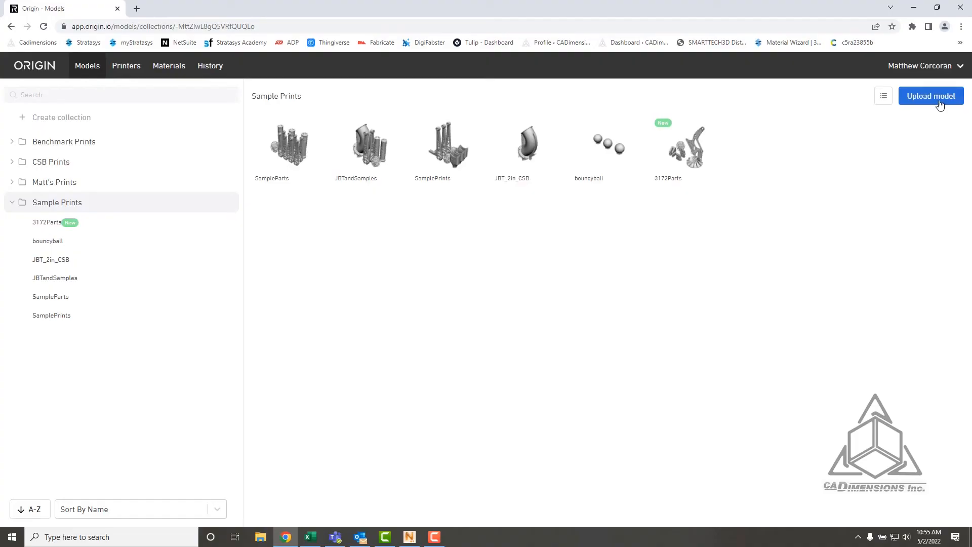
- Upload 3172_parts.stl as a new model to Sample Prints
left_click(930, 96)
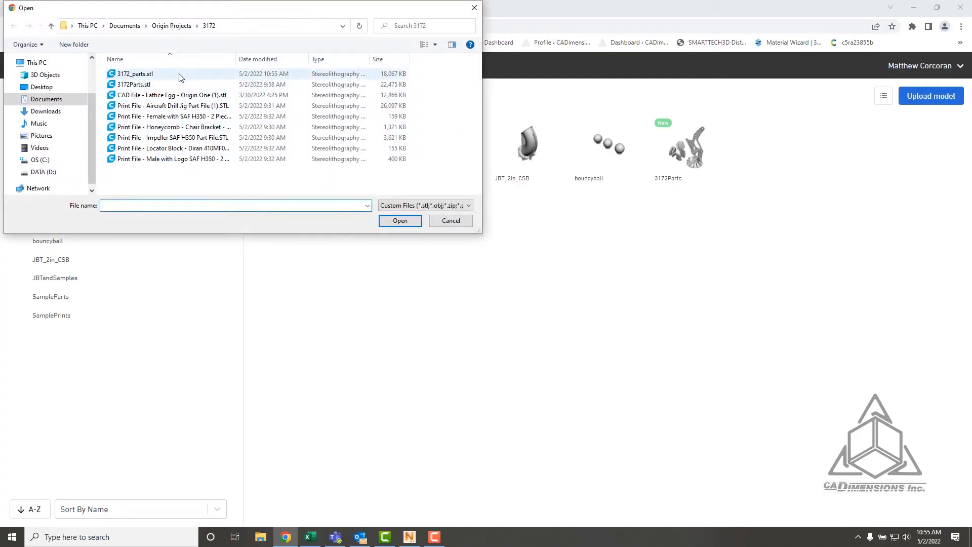
left_click(400, 221)
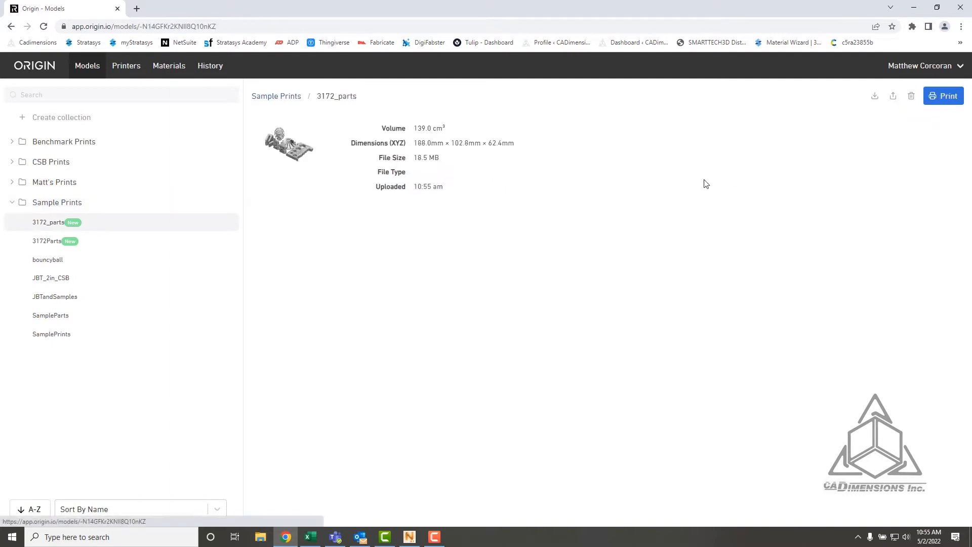
- Start a print of 3172_parts and pick the printer for the job
left_click(943, 96)
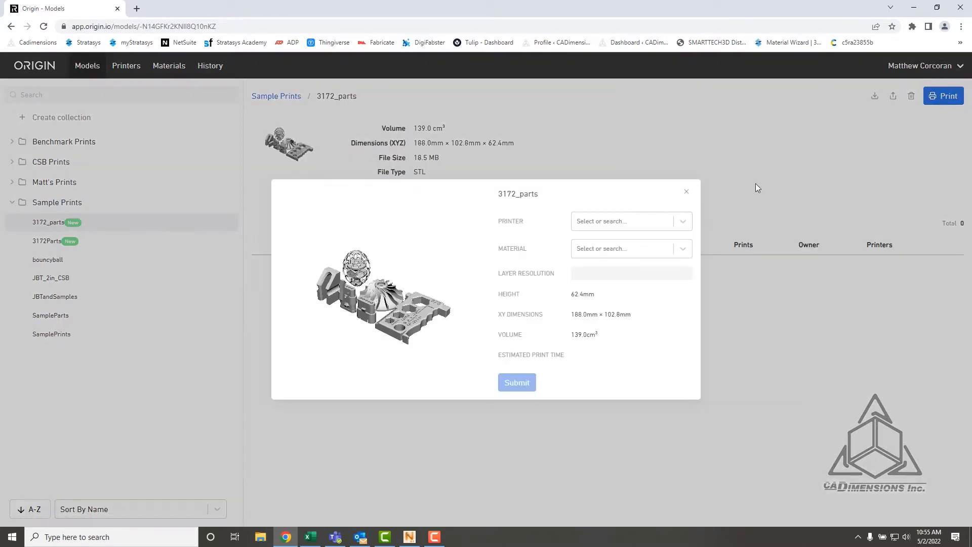
left_click(619, 249)
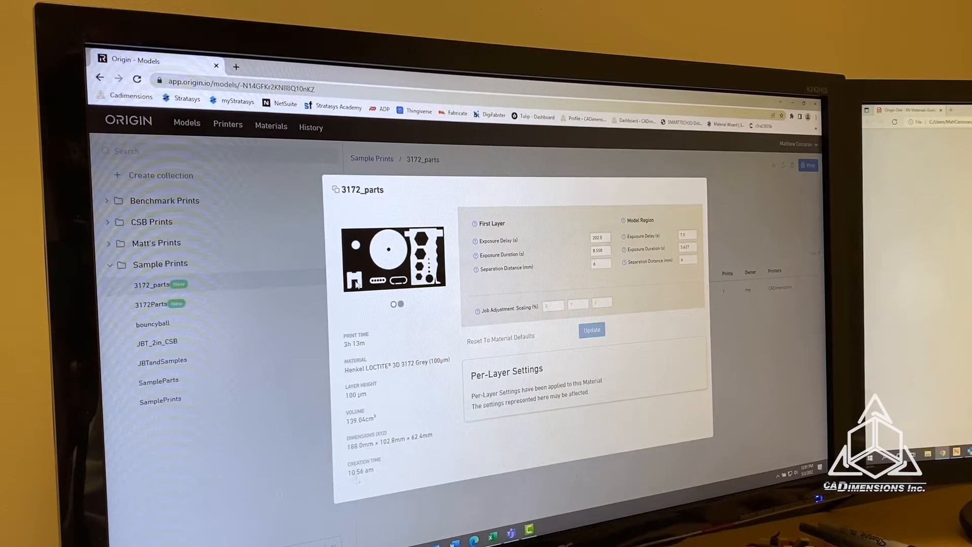
mouse_move(395, 308)
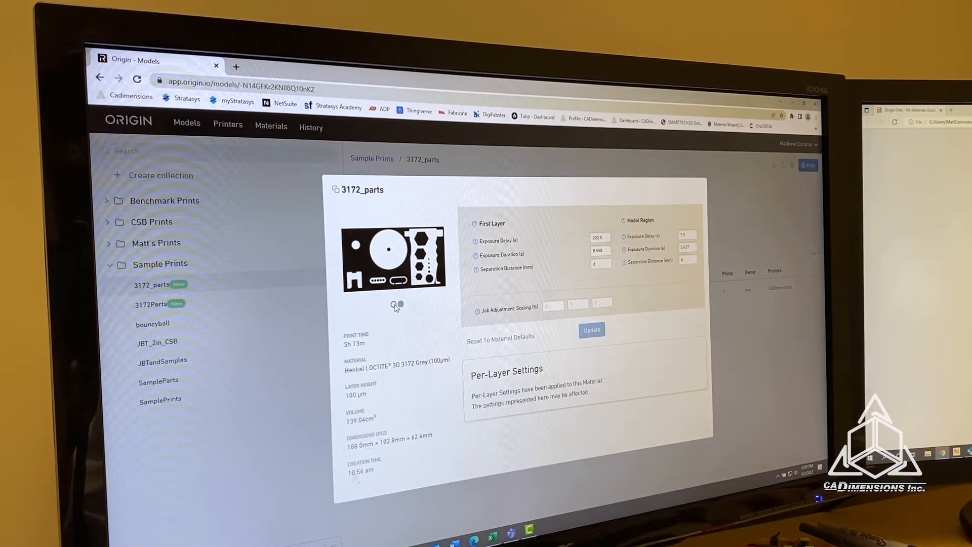
left_click(401, 304)
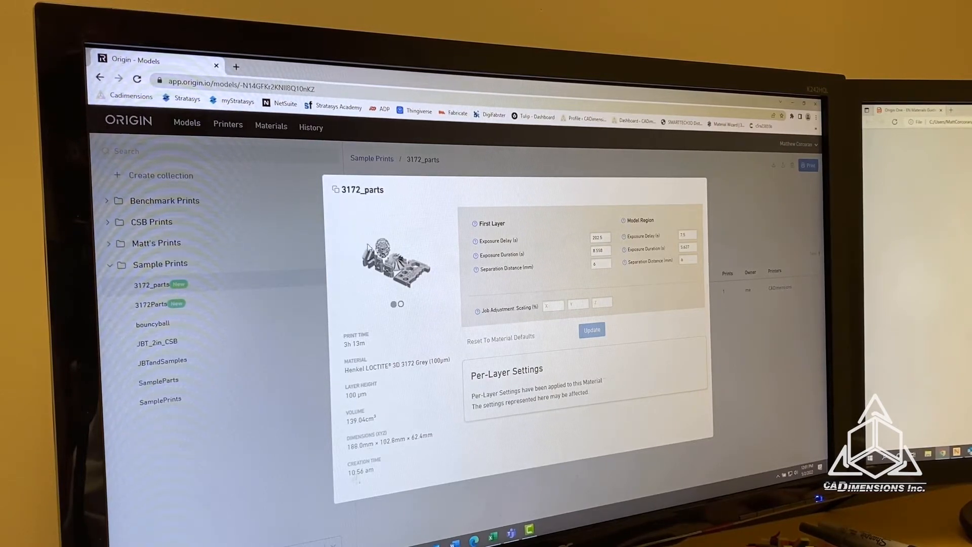
left_click(400, 304)
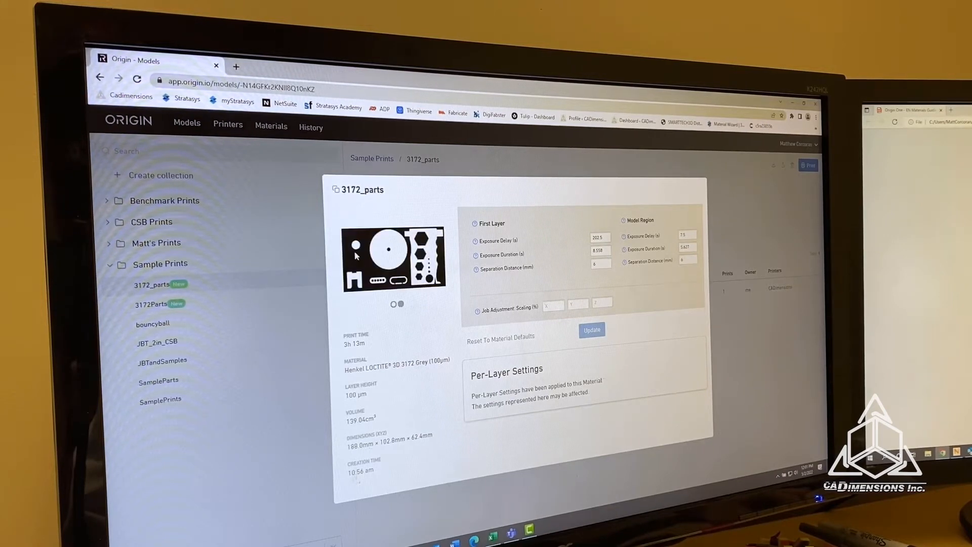
mouse_move(403, 267)
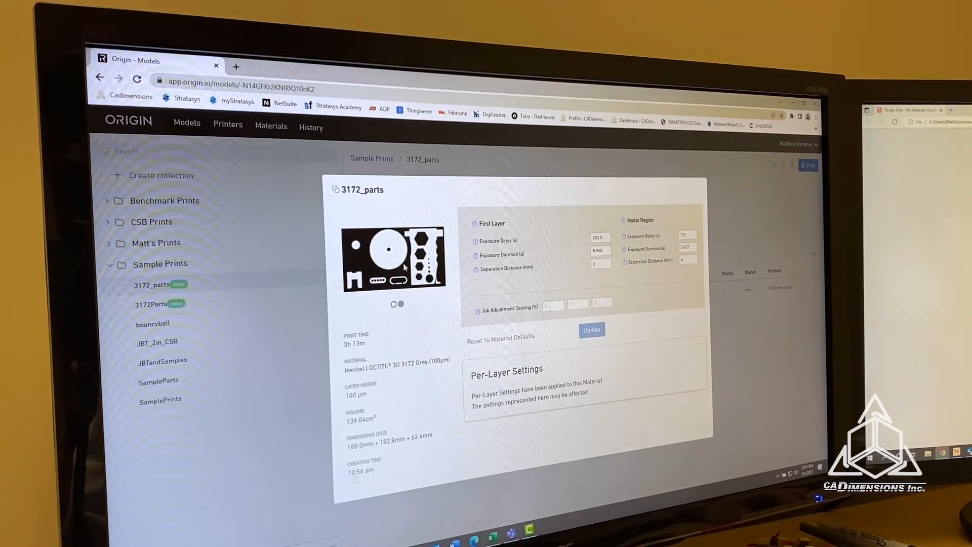
left_click(400, 304)
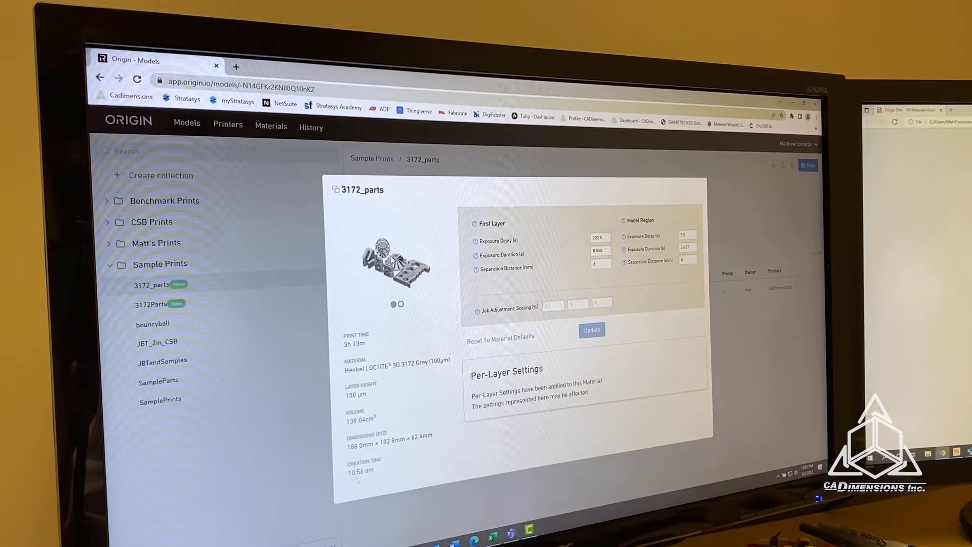